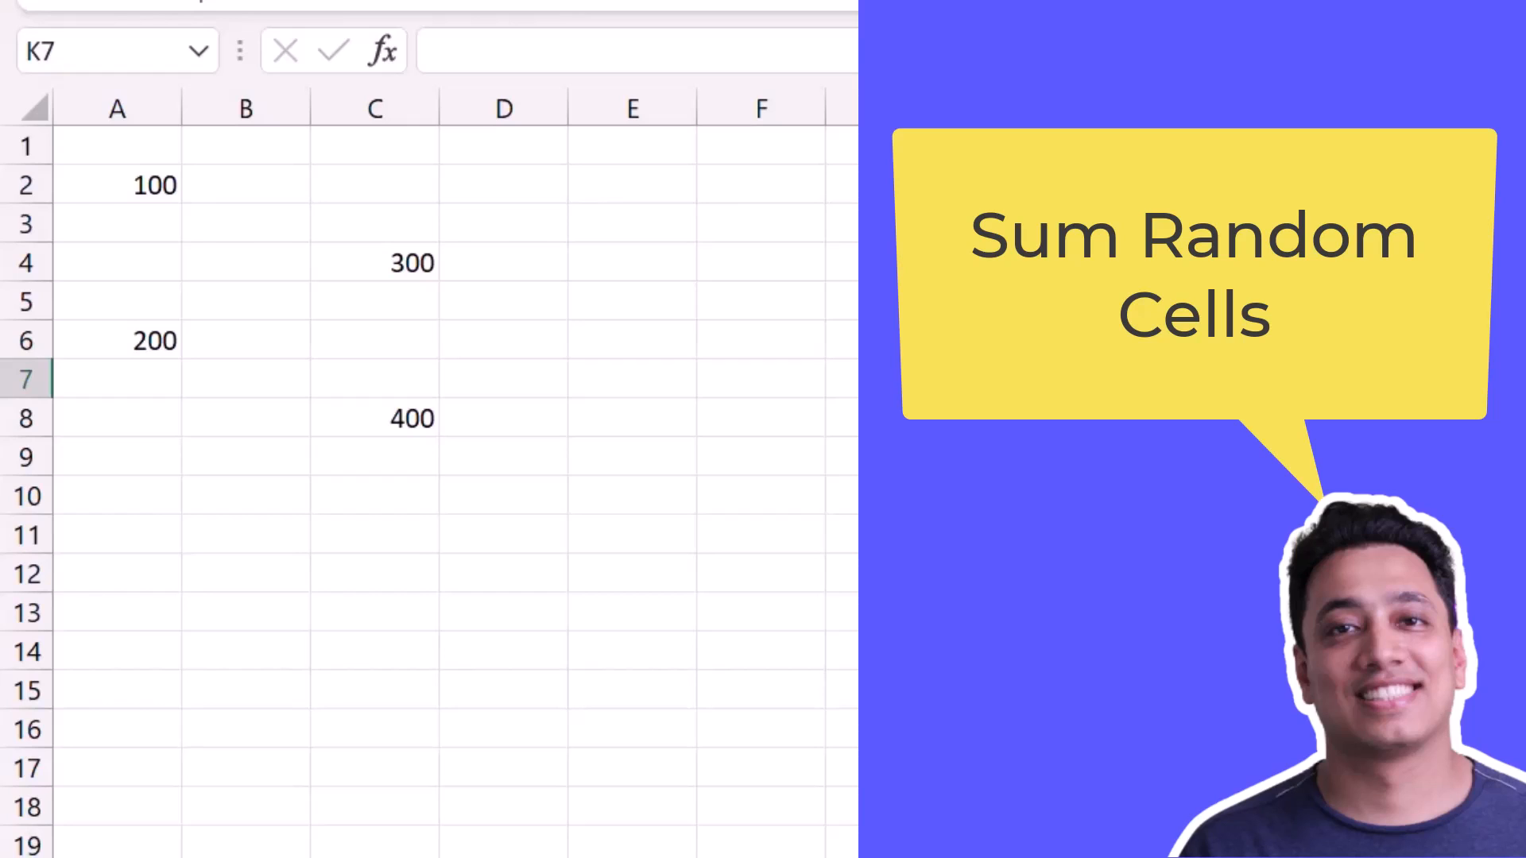
mouse_move(258, 561)
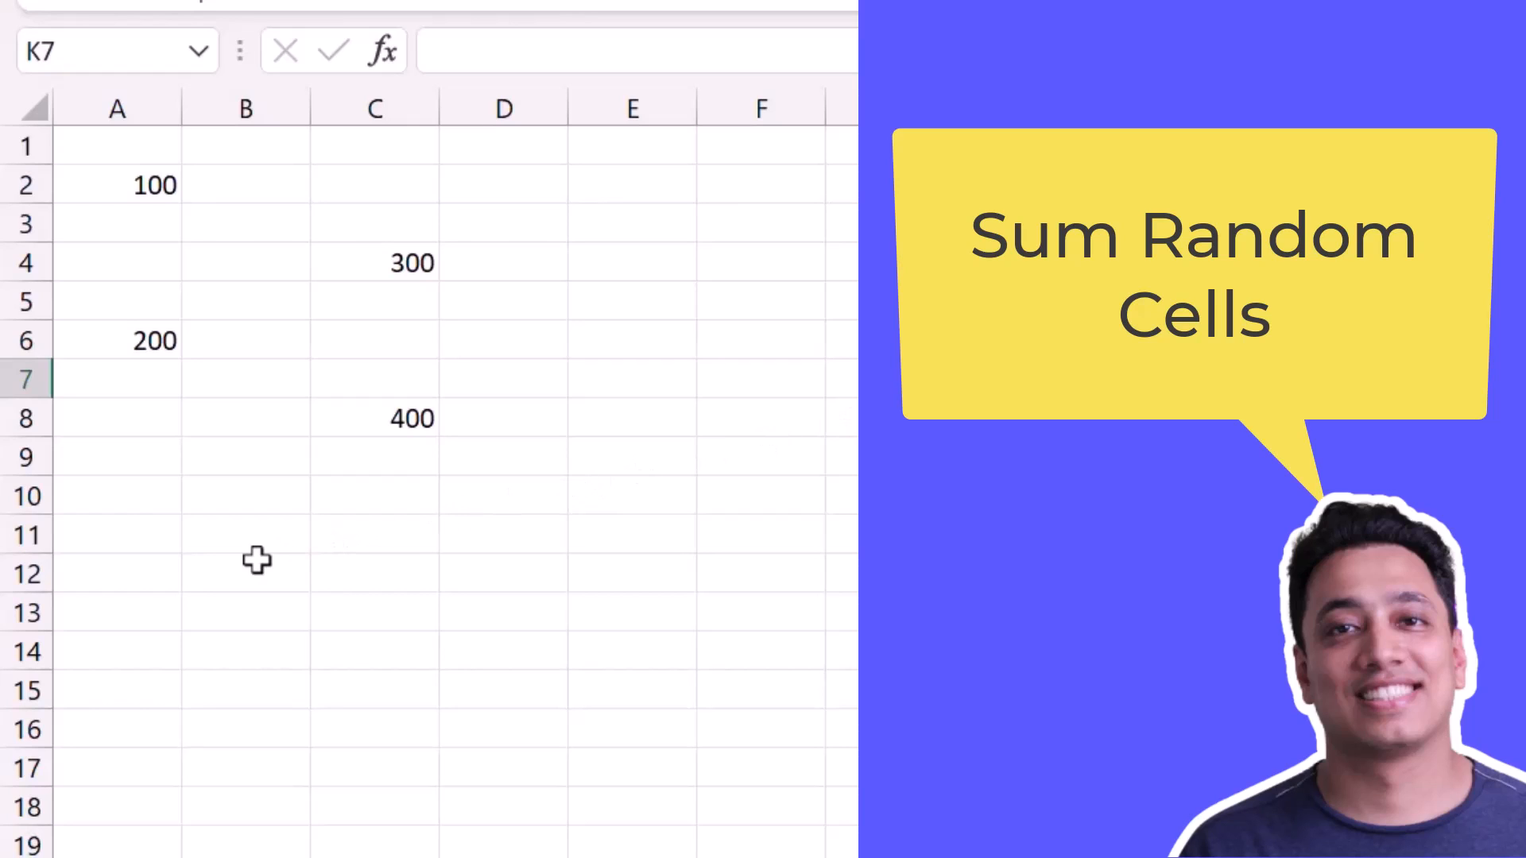
- Start the total in B12 with =SUM( ready for its arguments
left_click(245, 574)
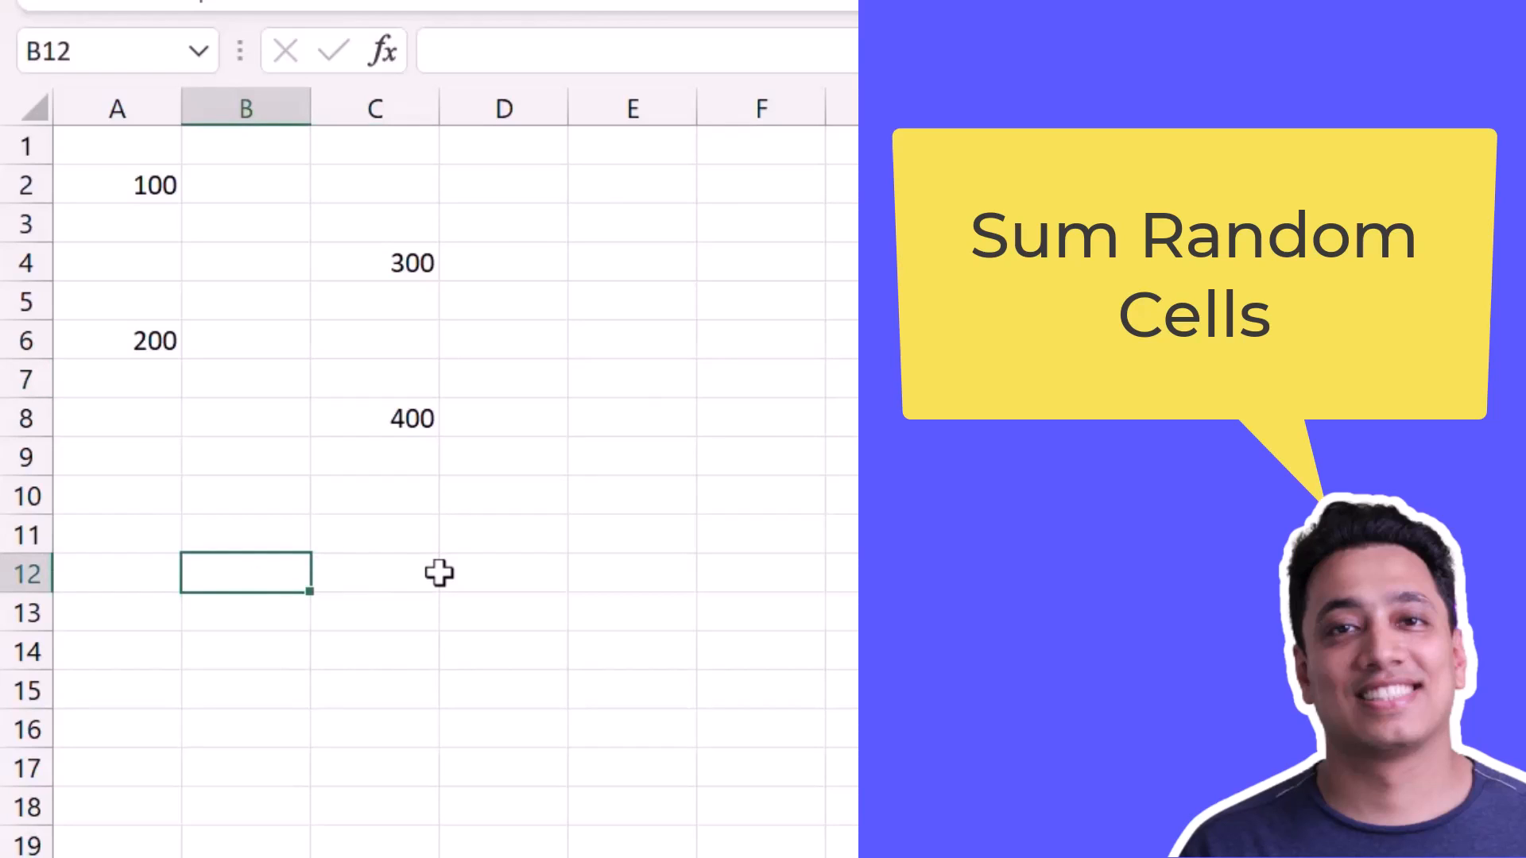
type("=Sum")
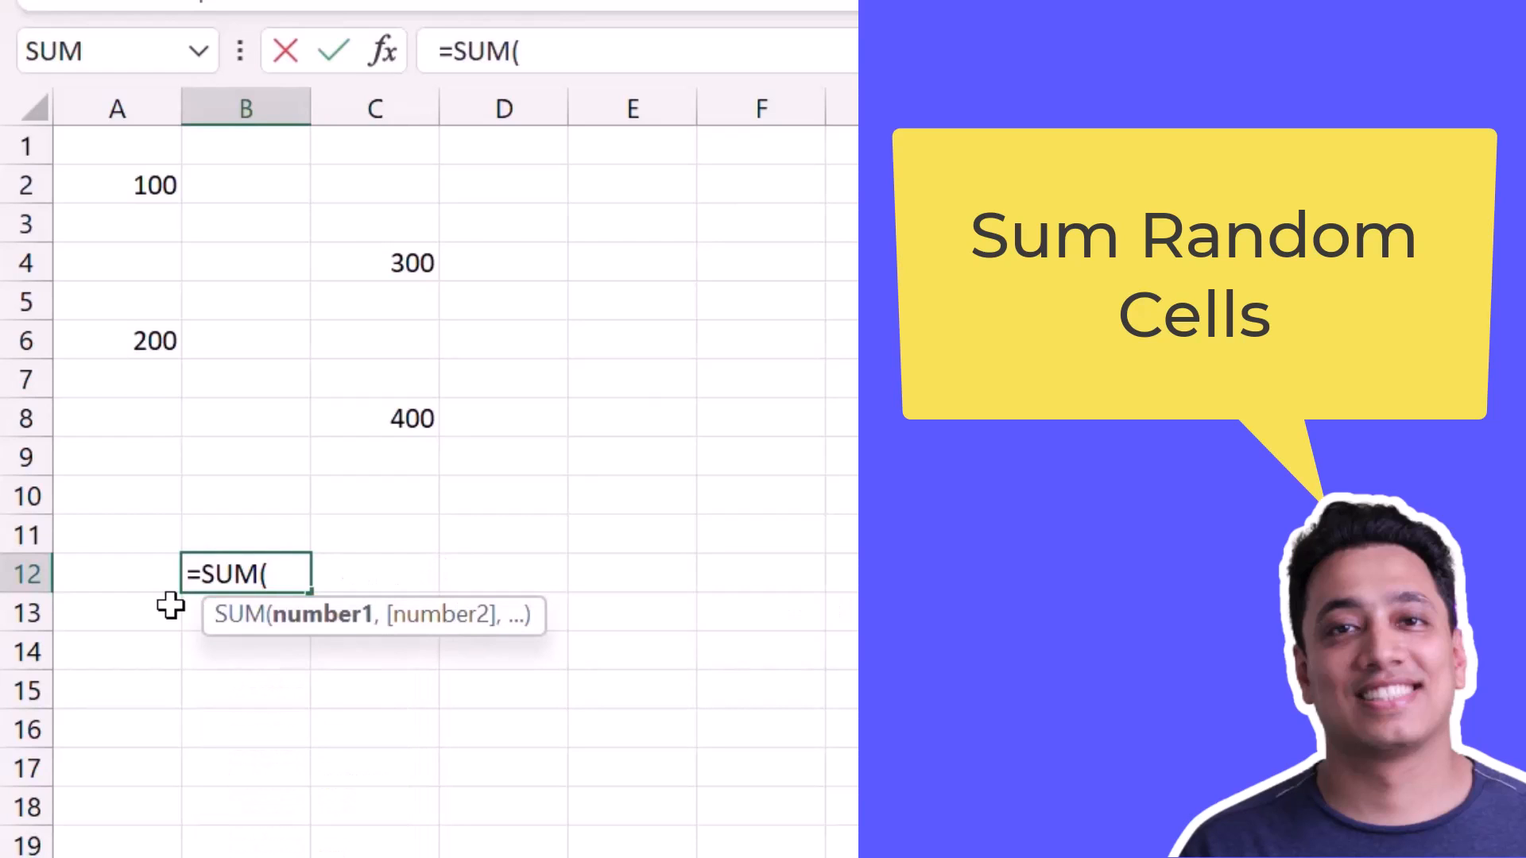
mouse_move(200, 310)
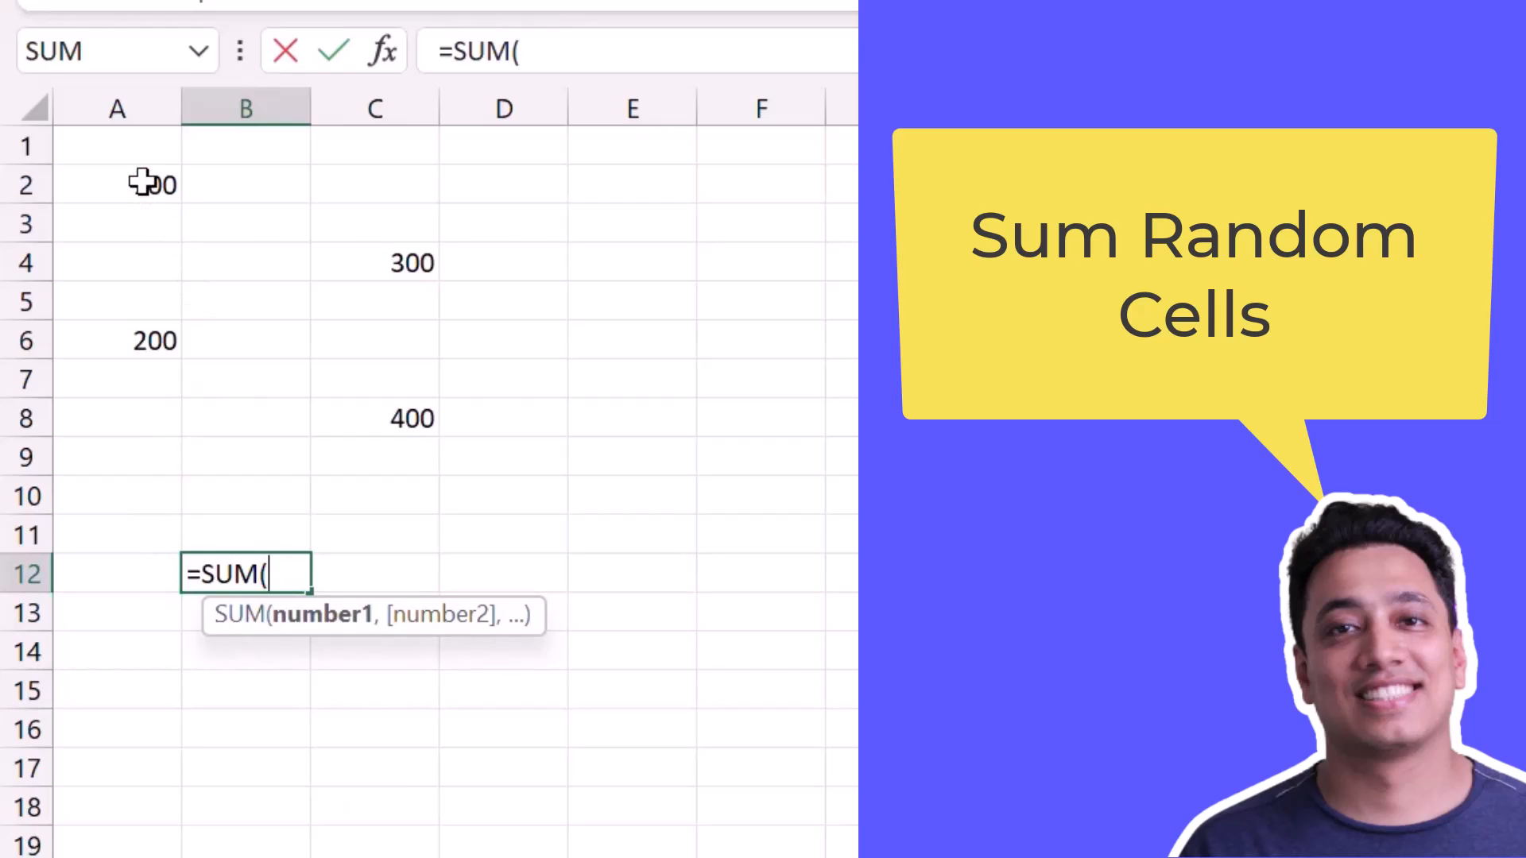
- Add the scattered cells A2, A6, C4 and C8 as arguments and close the parenthesis
left_click(375, 263)
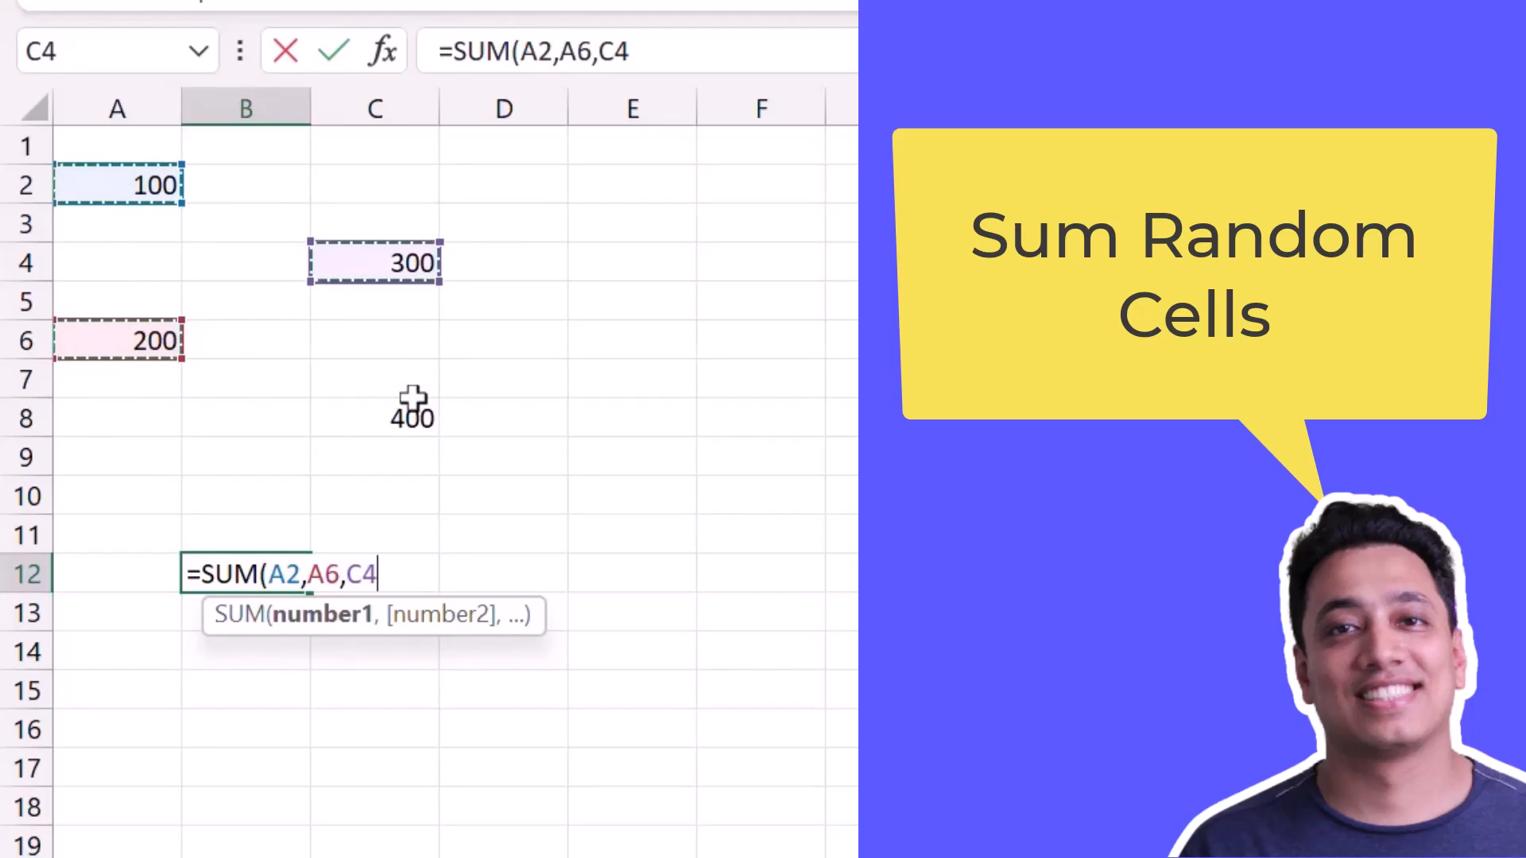
left_click(375, 419)
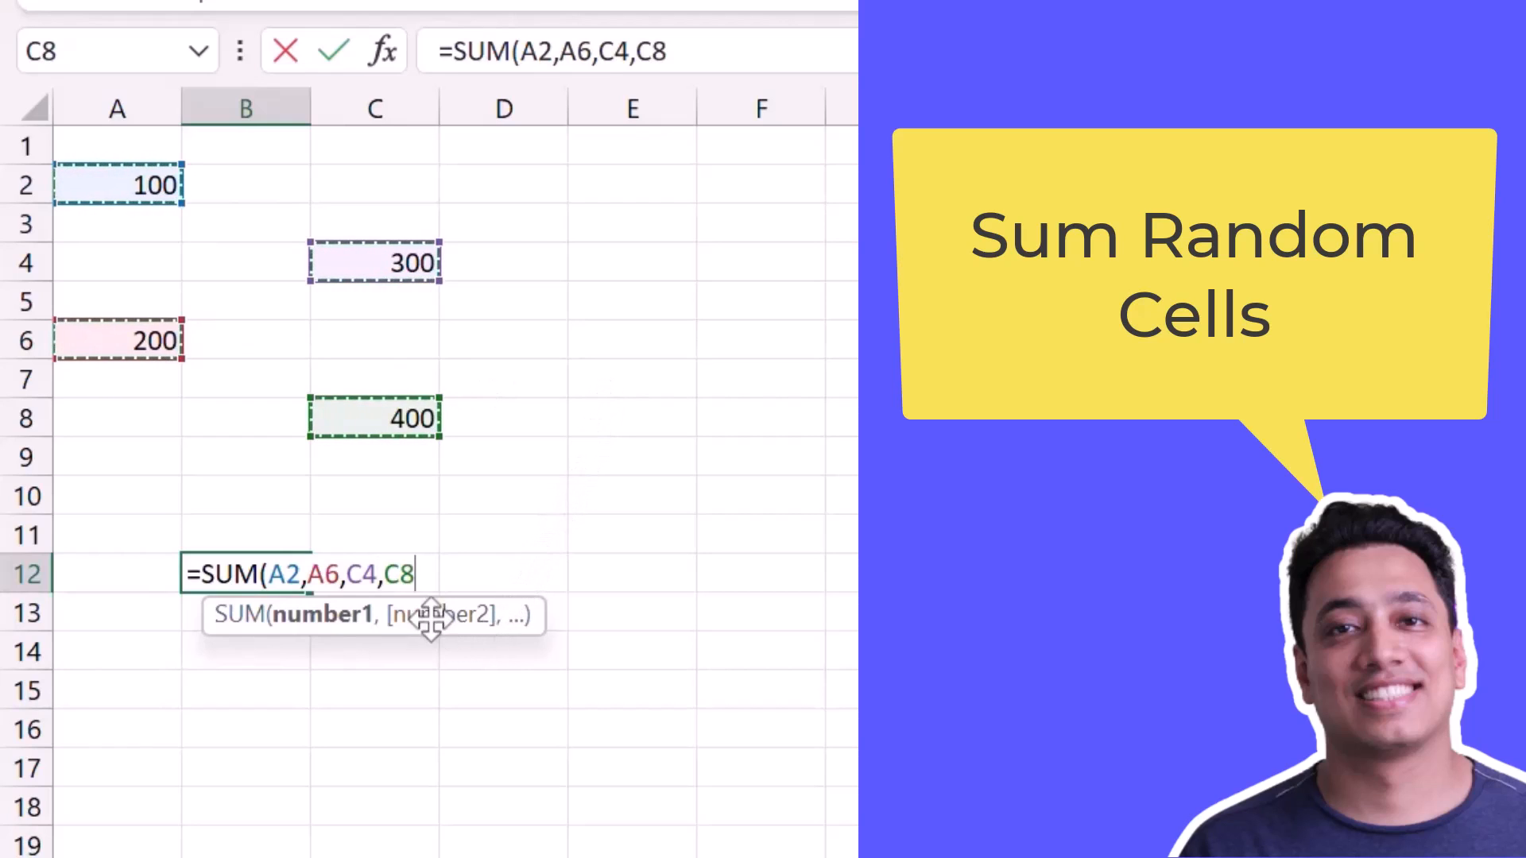
mouse_move(569, 557)
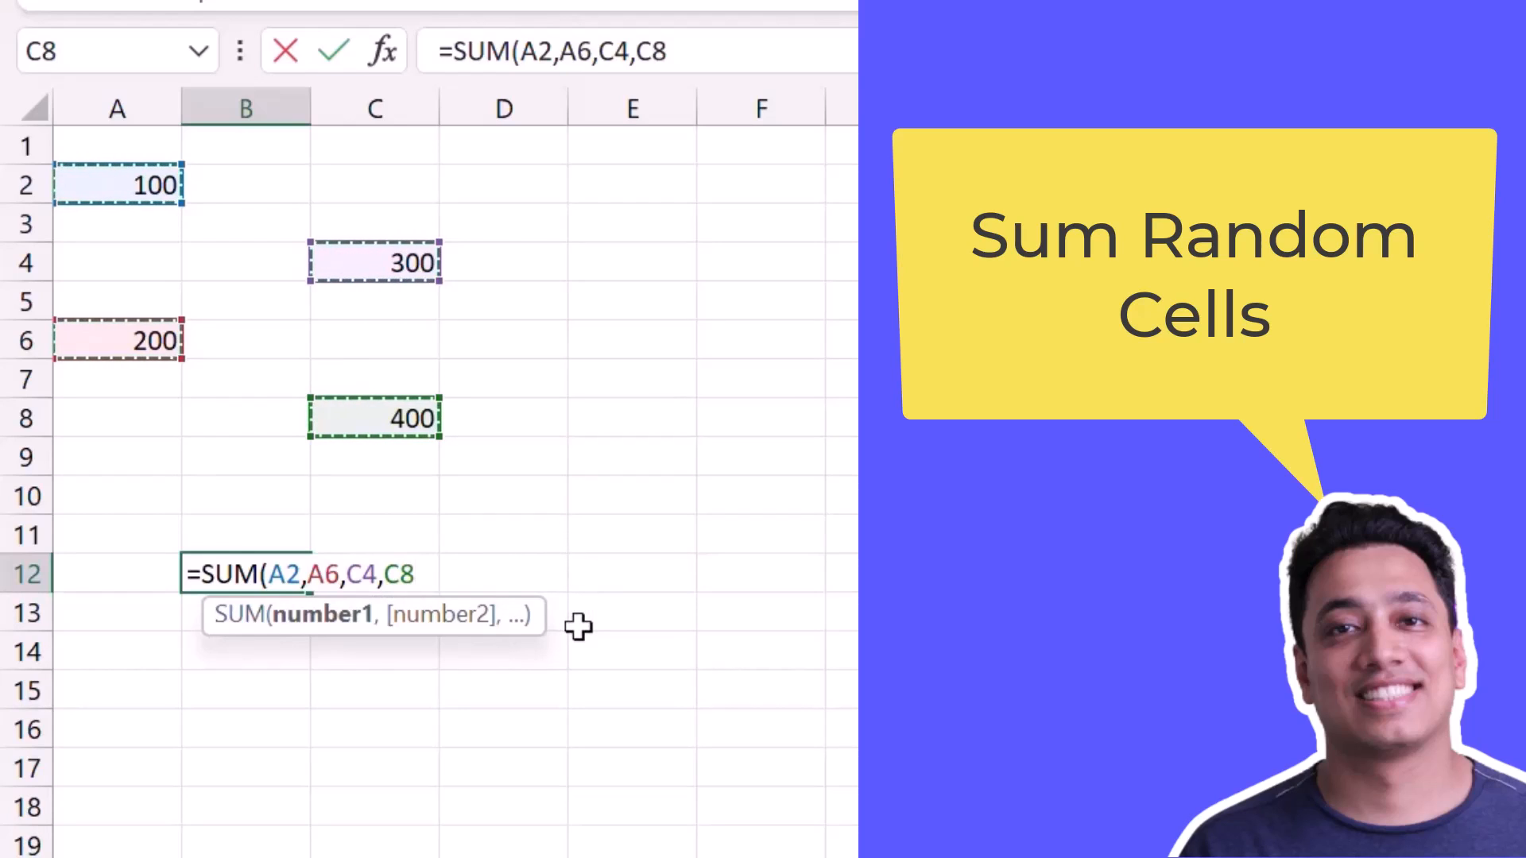
mouse_move(581, 674)
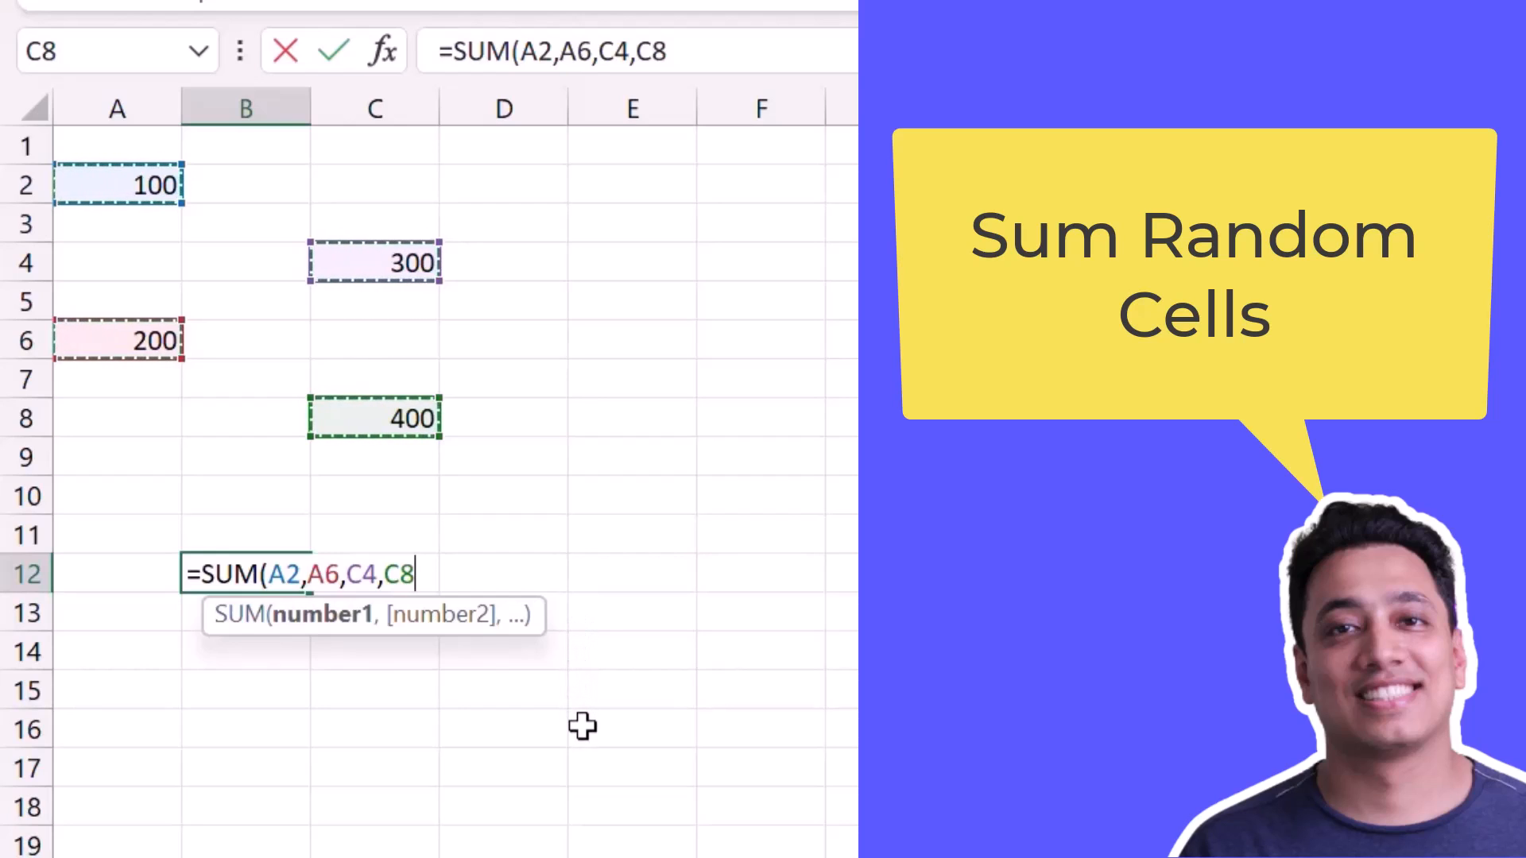
type(")")
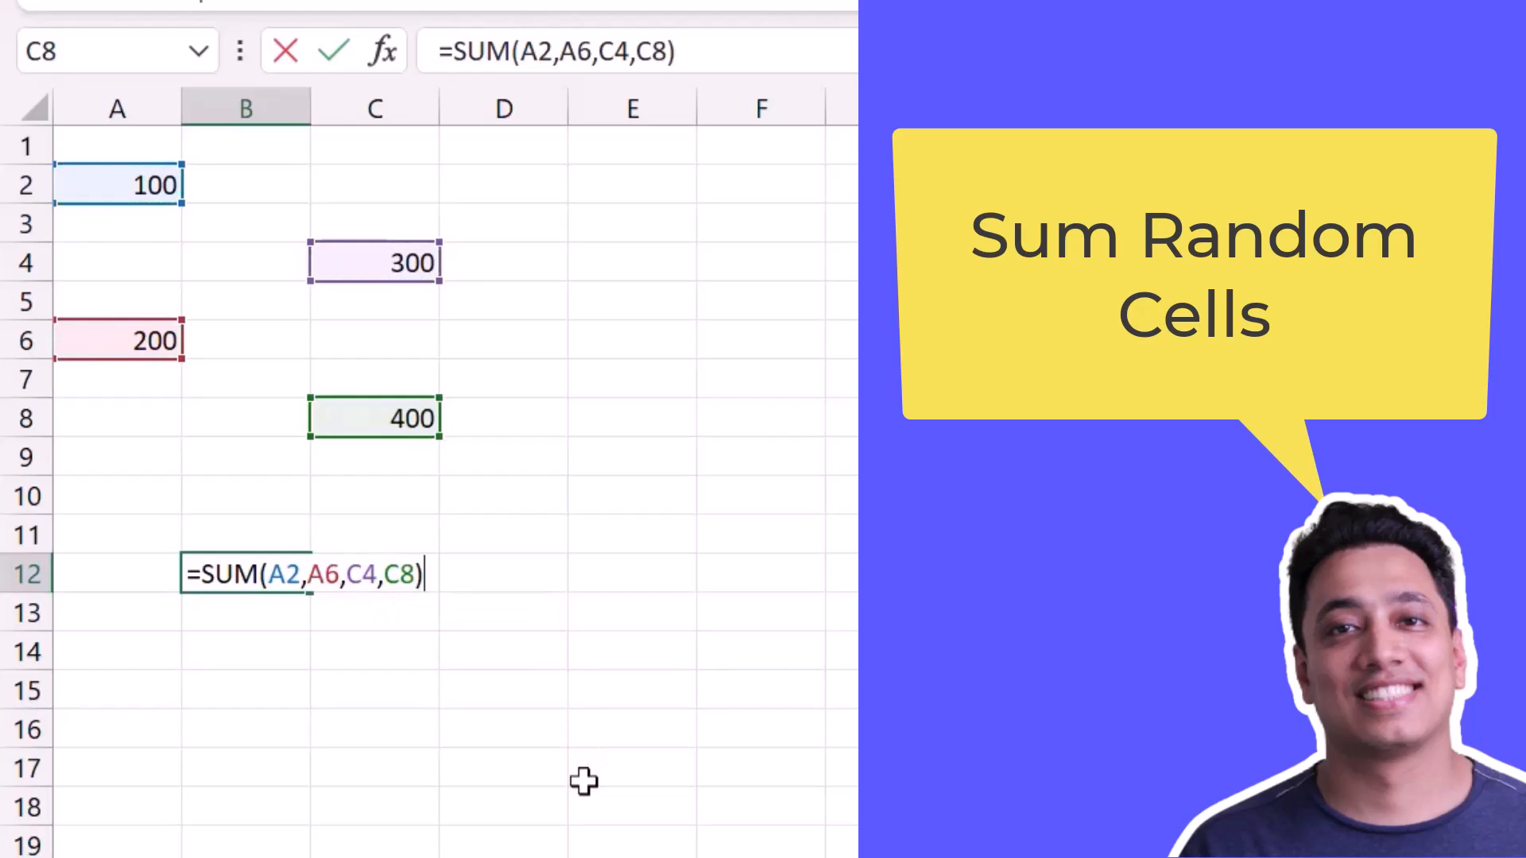